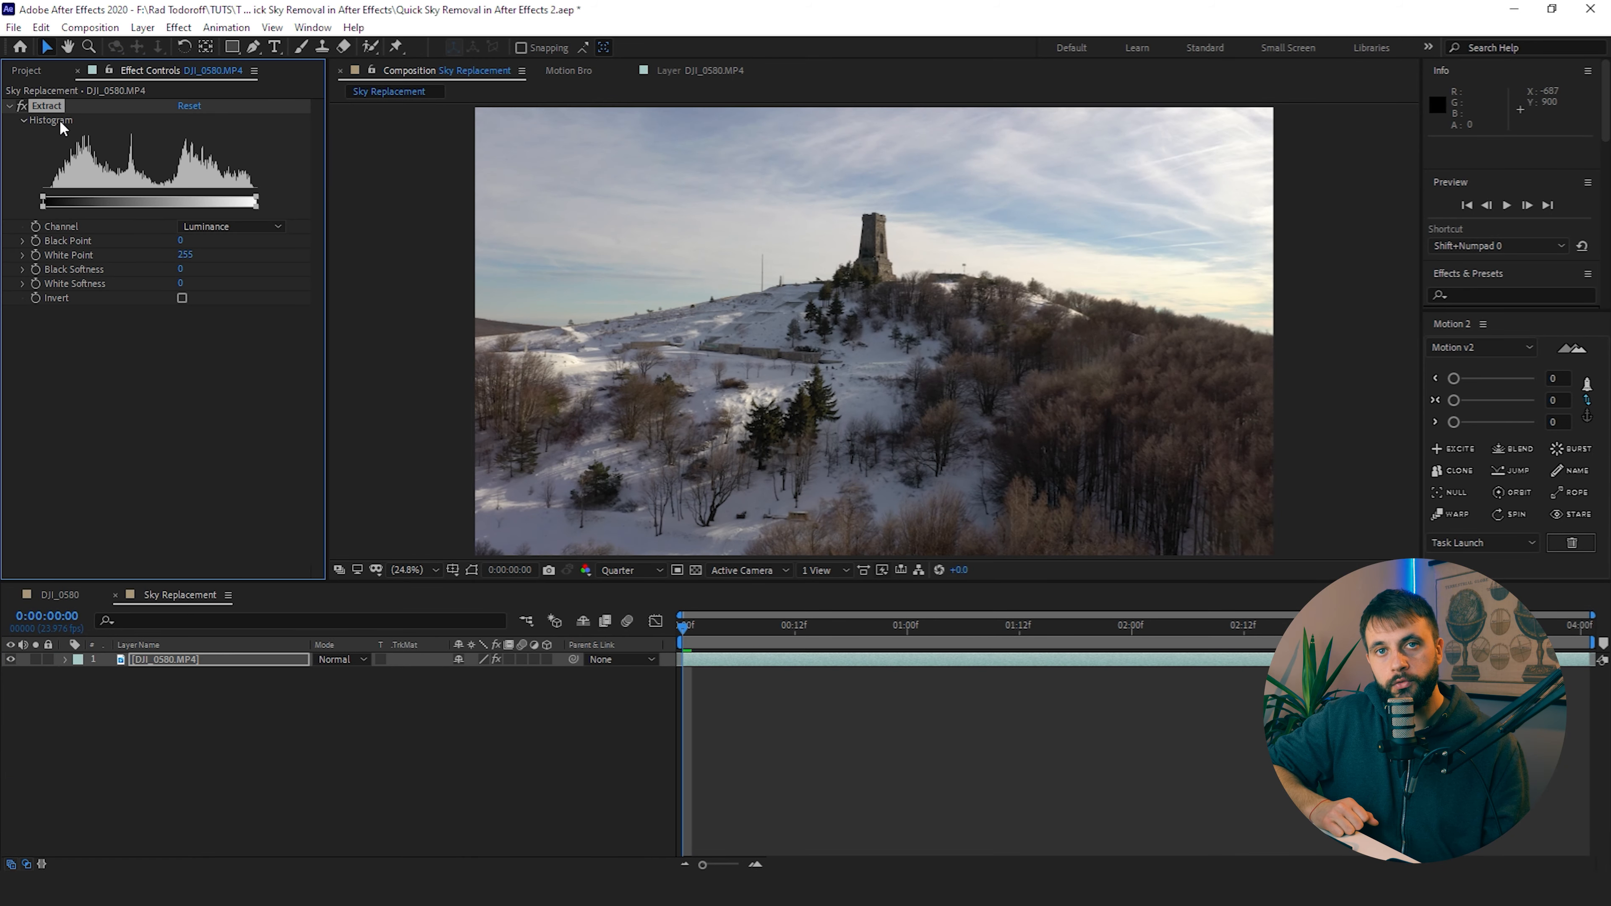
Lower Extract's White Point to about 163 on the Blue channel and raise White Softness to 28
{"action": "left_click", "coordinate": [232, 226]}
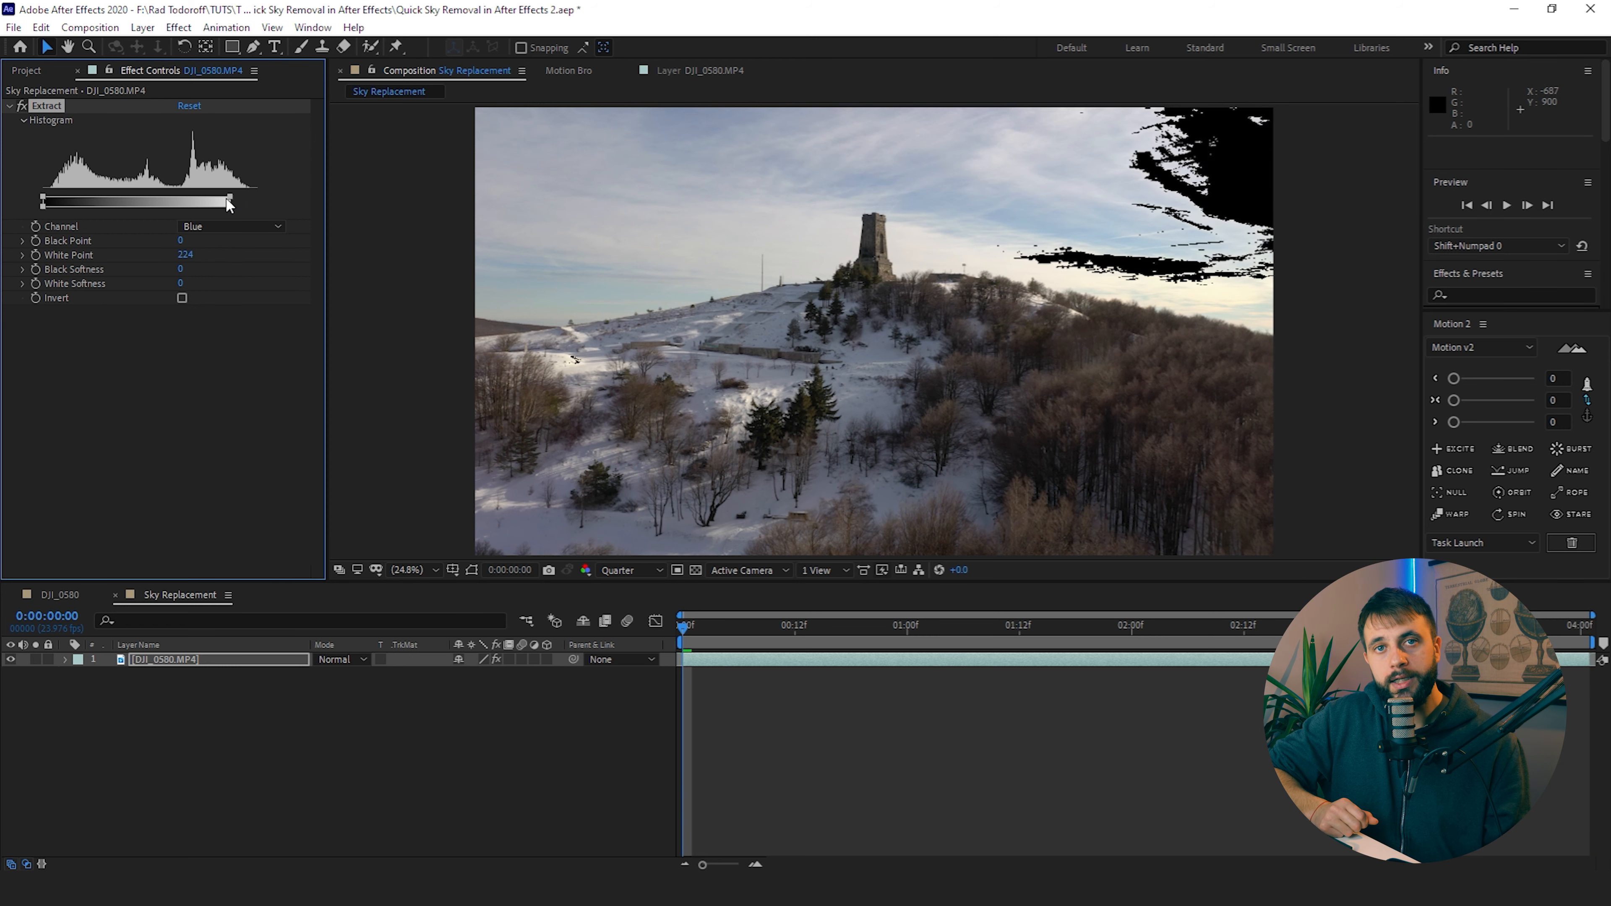
{"action": "left_click_drag", "start_coordinate": [230, 202], "coordinate": [184, 202]}
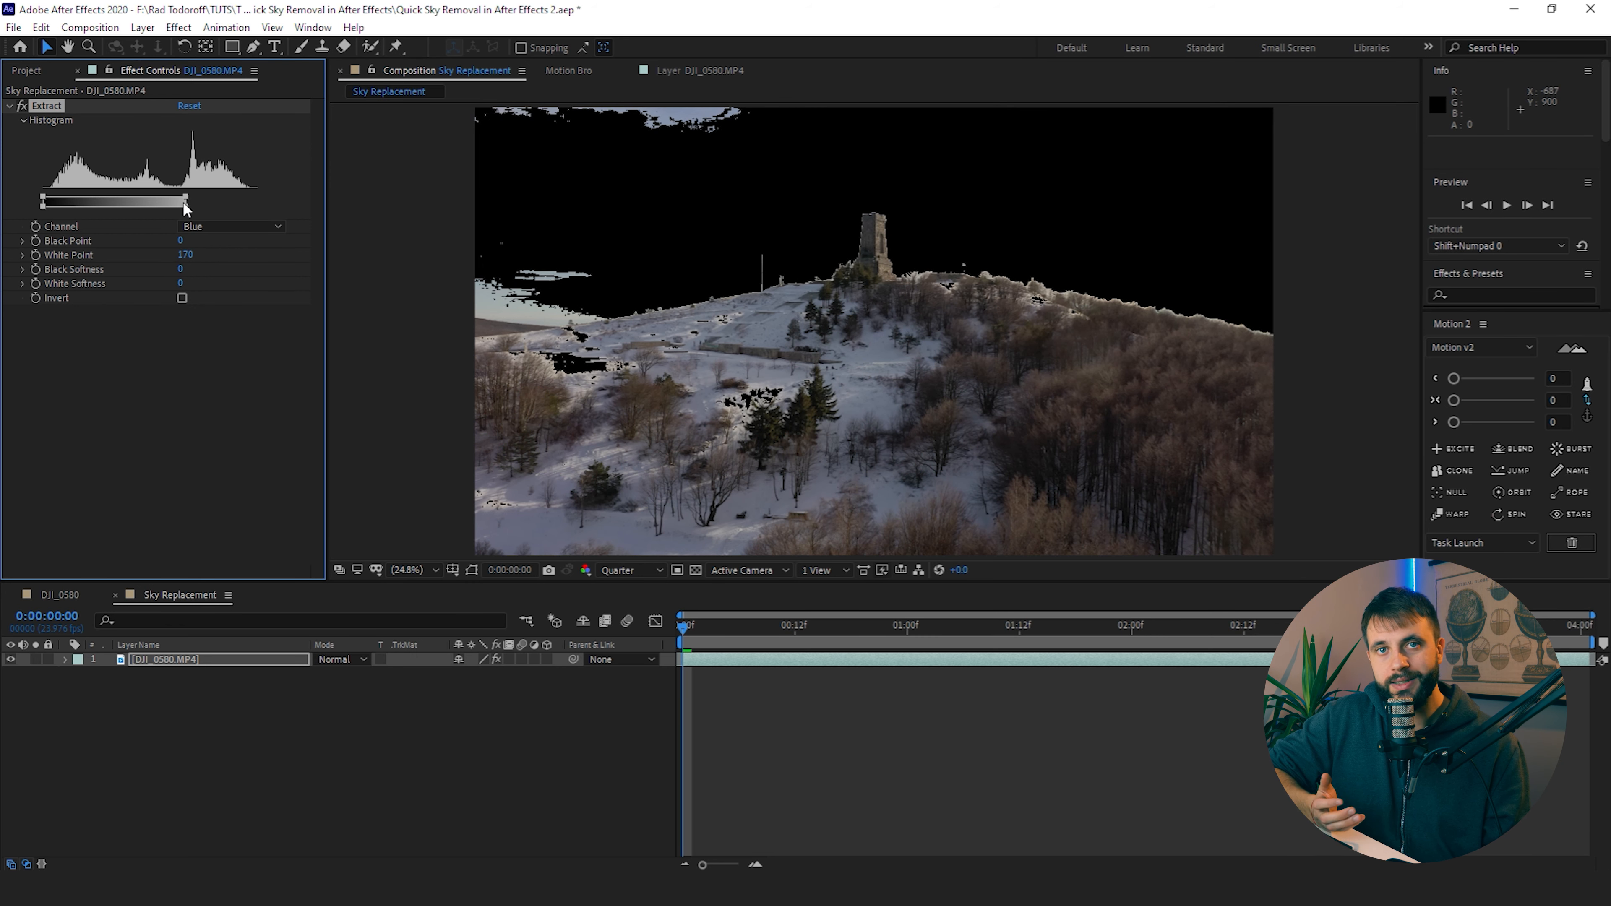
{"action": "left_click_drag", "start_coordinate": [184, 201], "coordinate": [170, 201]}
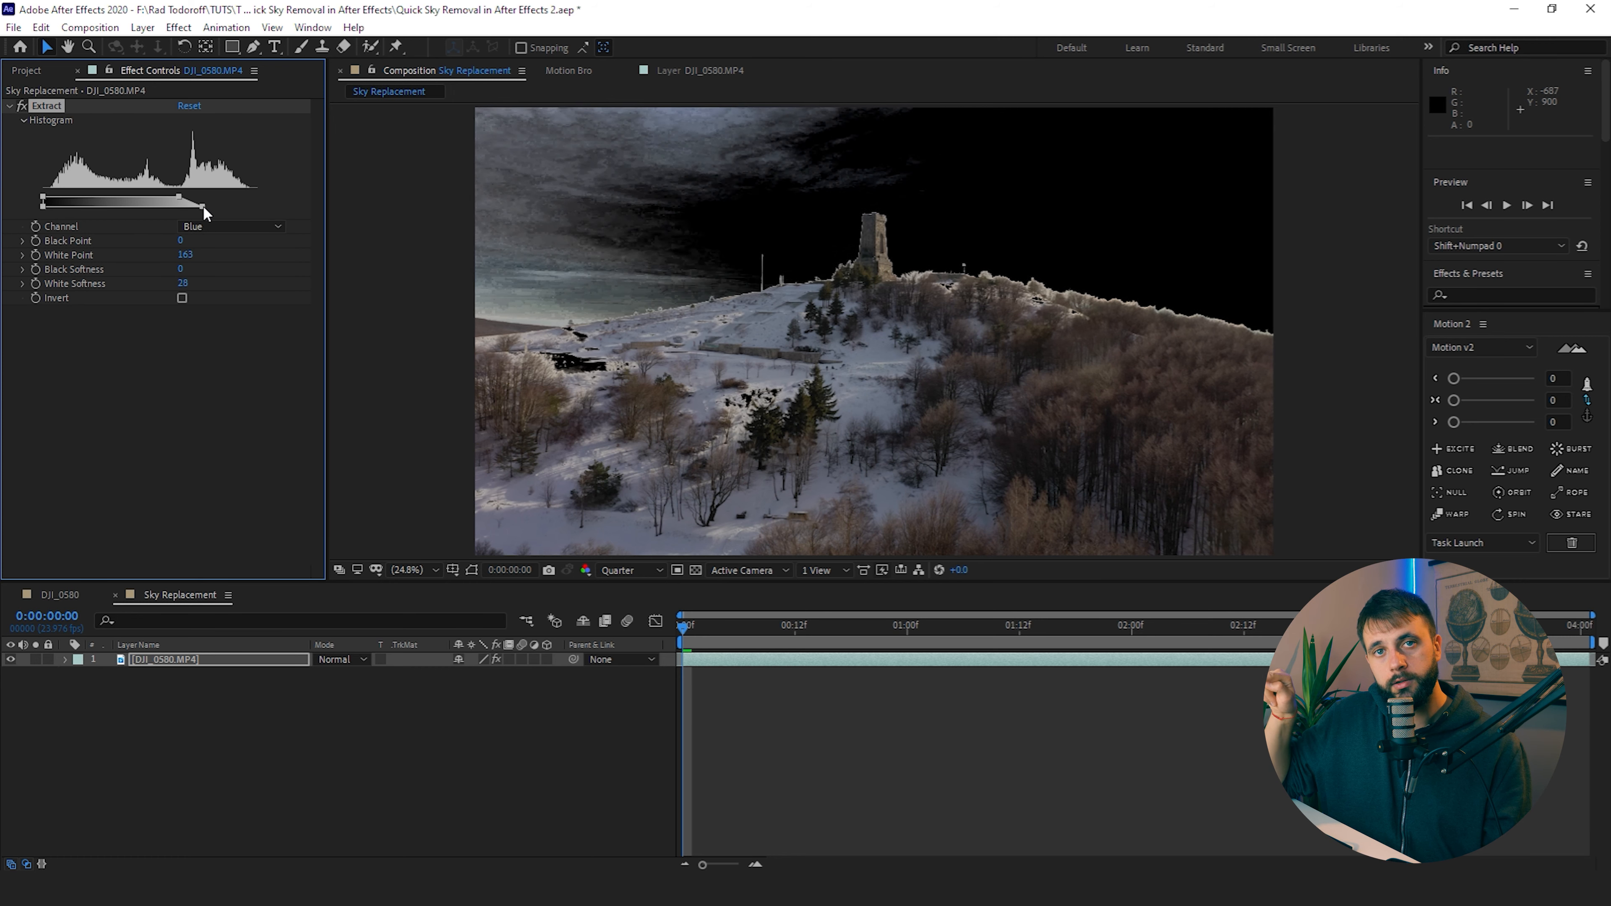
{"action": "left_click", "coordinate": [231, 225]}
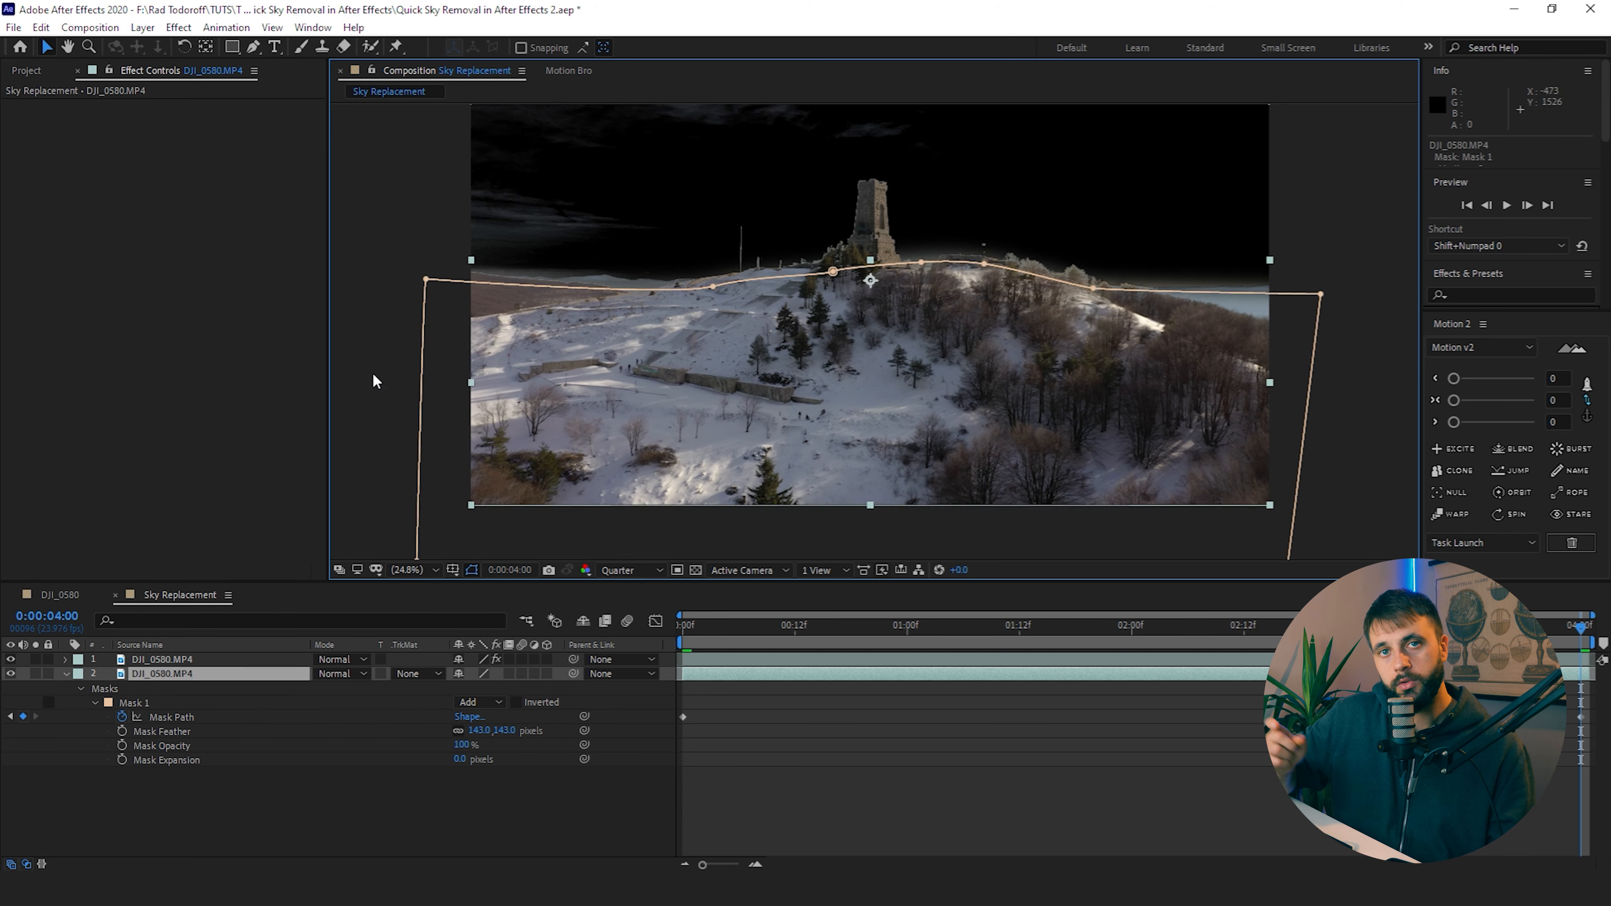
Search the Effects & Presets panel for 'key' to find Key Cleaner
{"action": "type", "text": "key"}
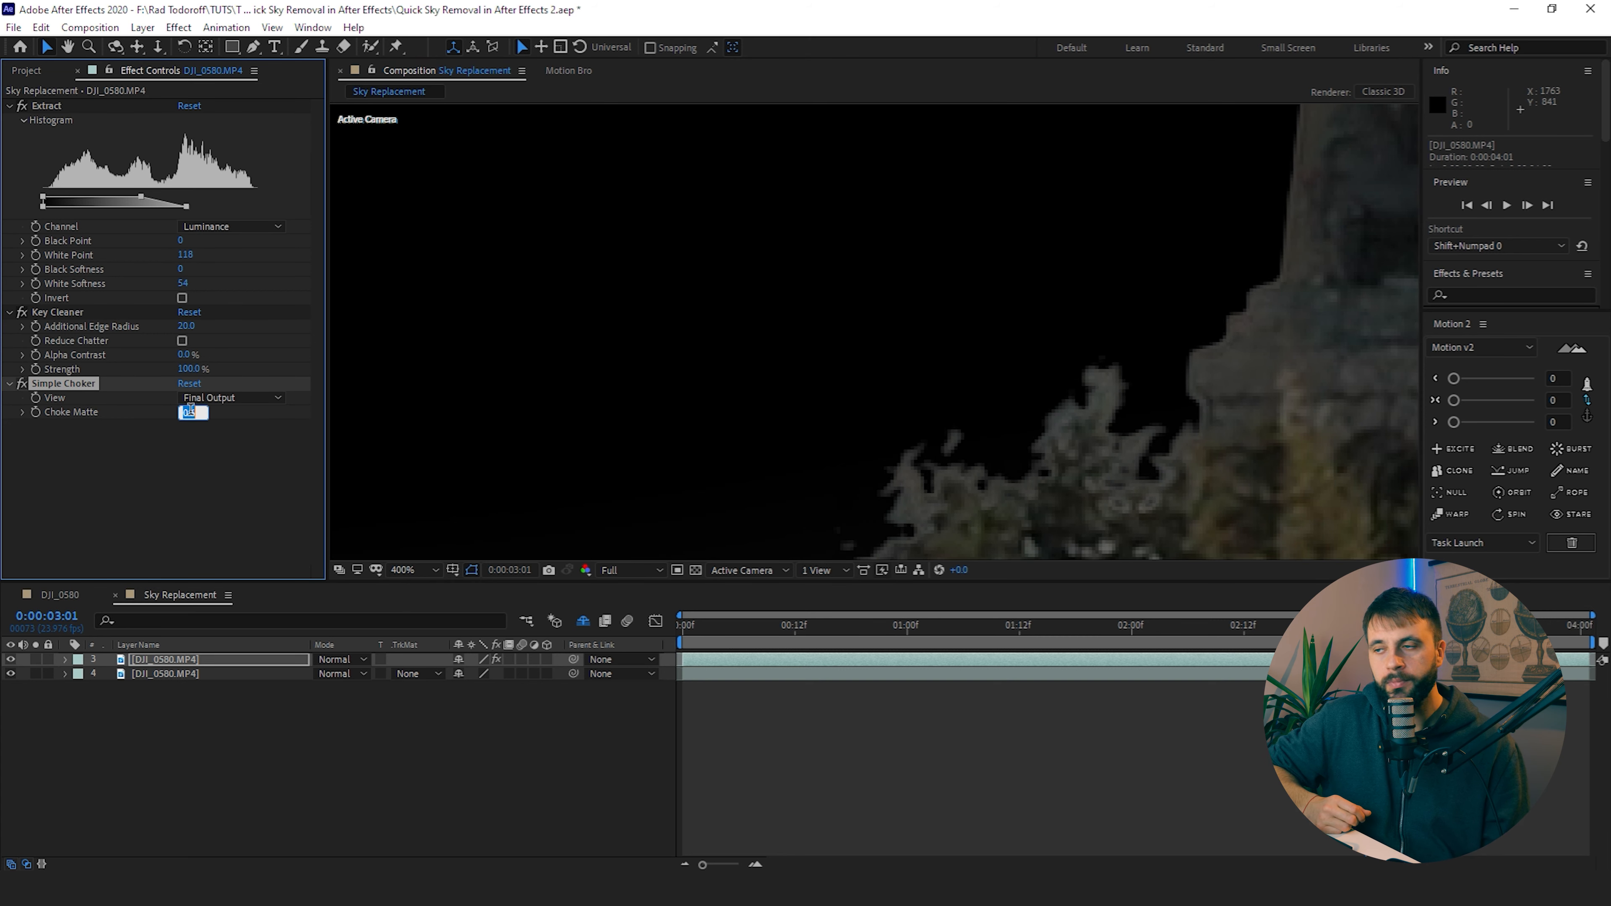
Set Simple Choker's Choke Matte to 0.70 to tighten the sky key's edge
{"action": "type", "text": "0.70"}
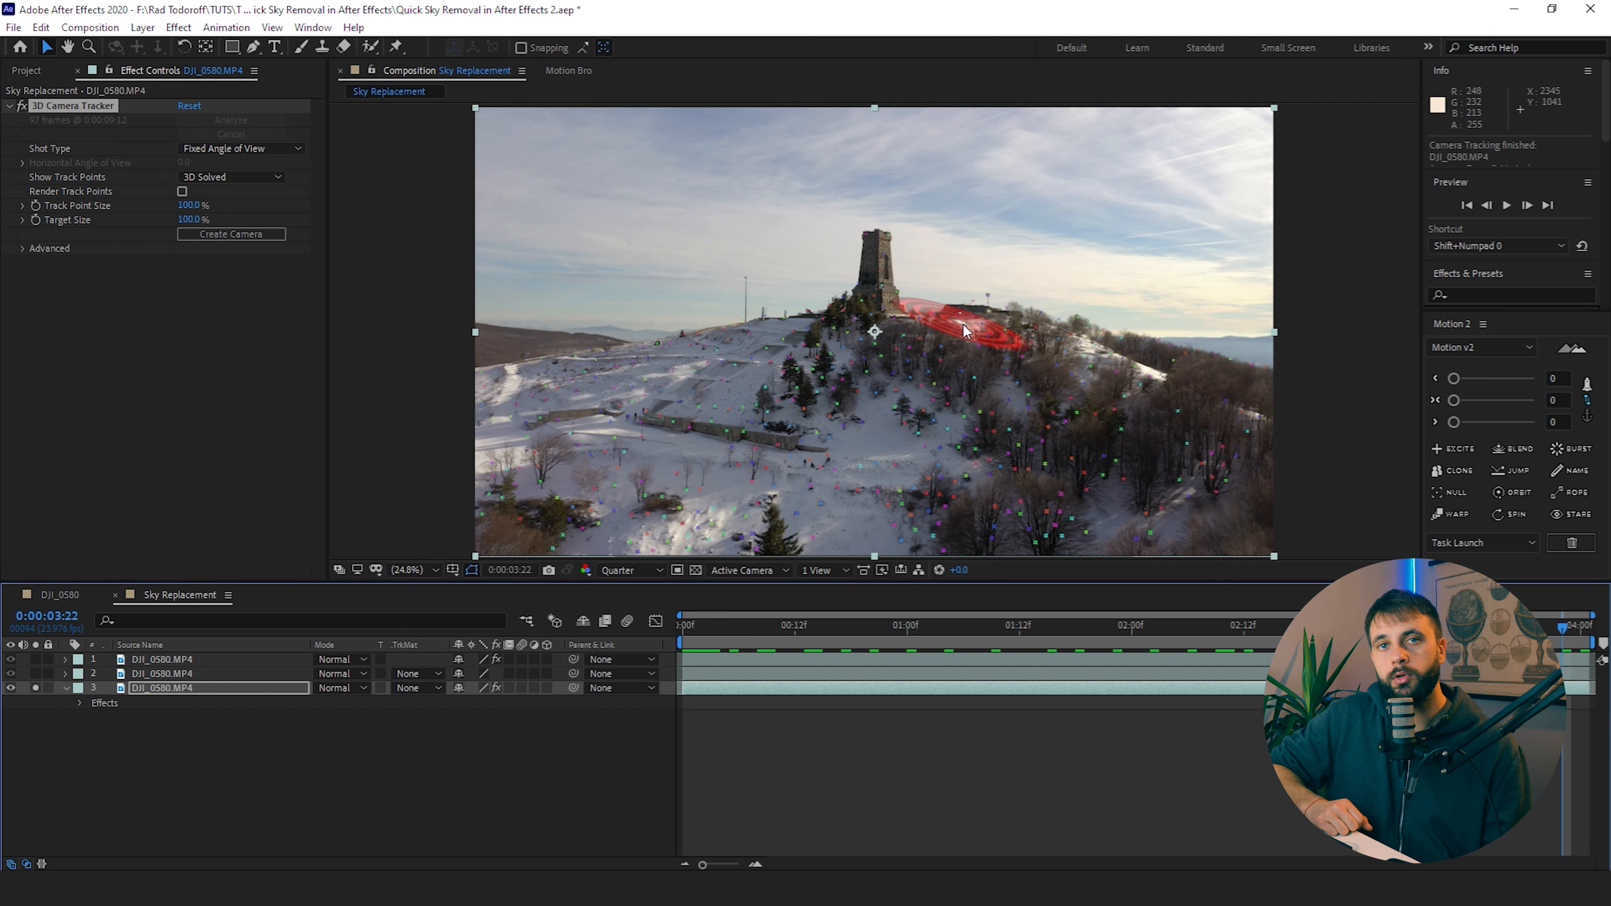
Create a null and camera from the tracked target near the monument
{"action": "right_click", "coordinate": [966, 330]}
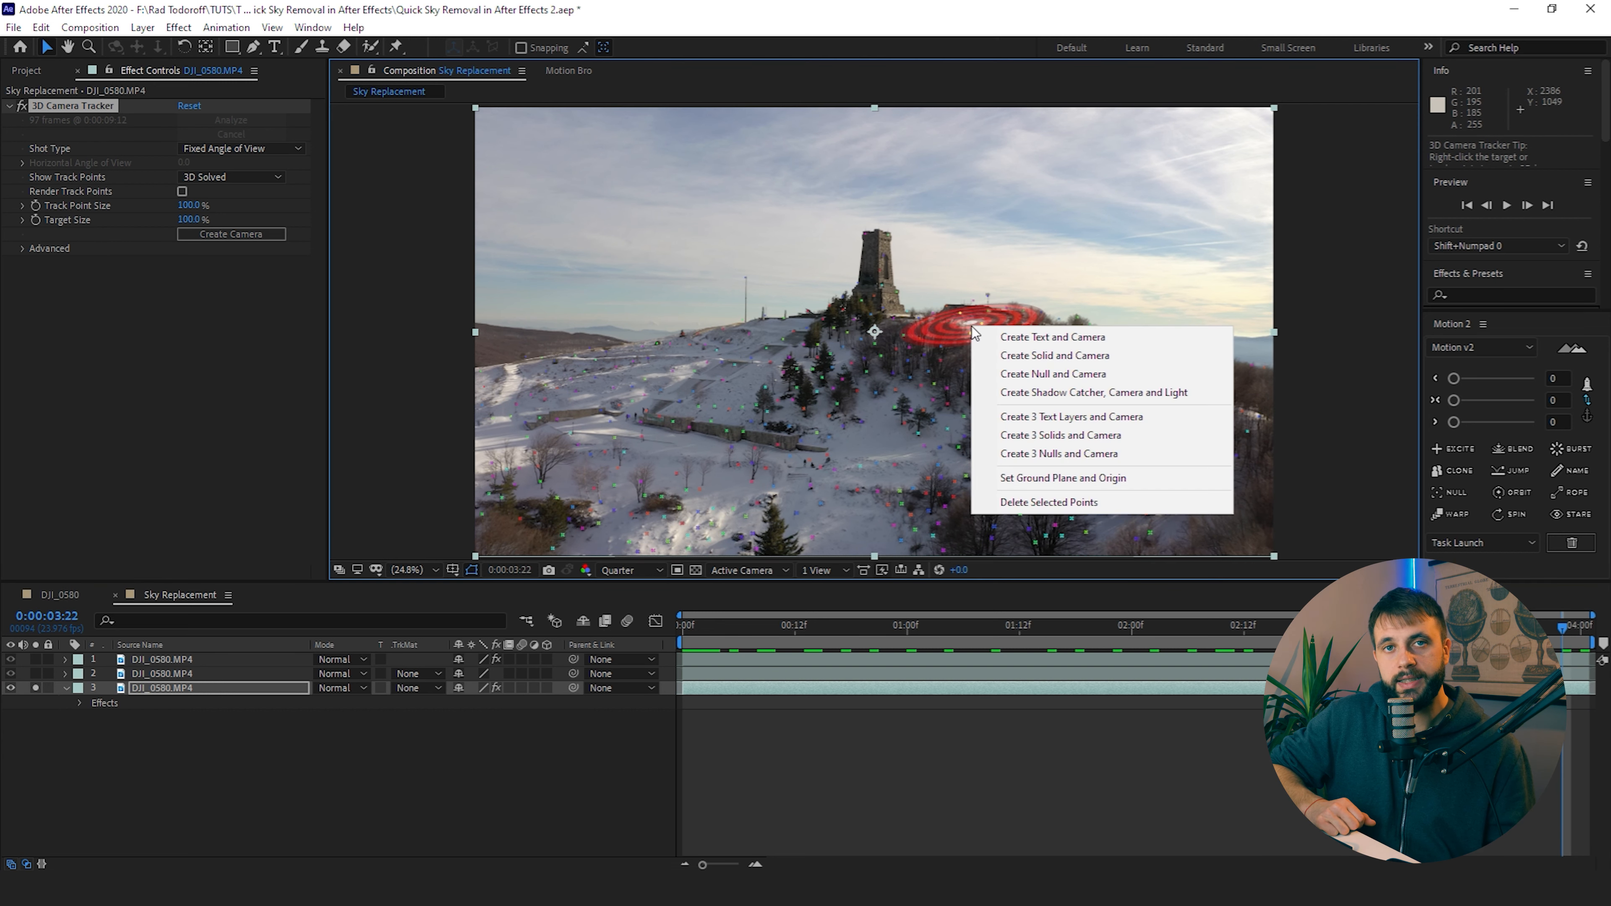
{"action": "mouse_move", "coordinate": [1045, 343]}
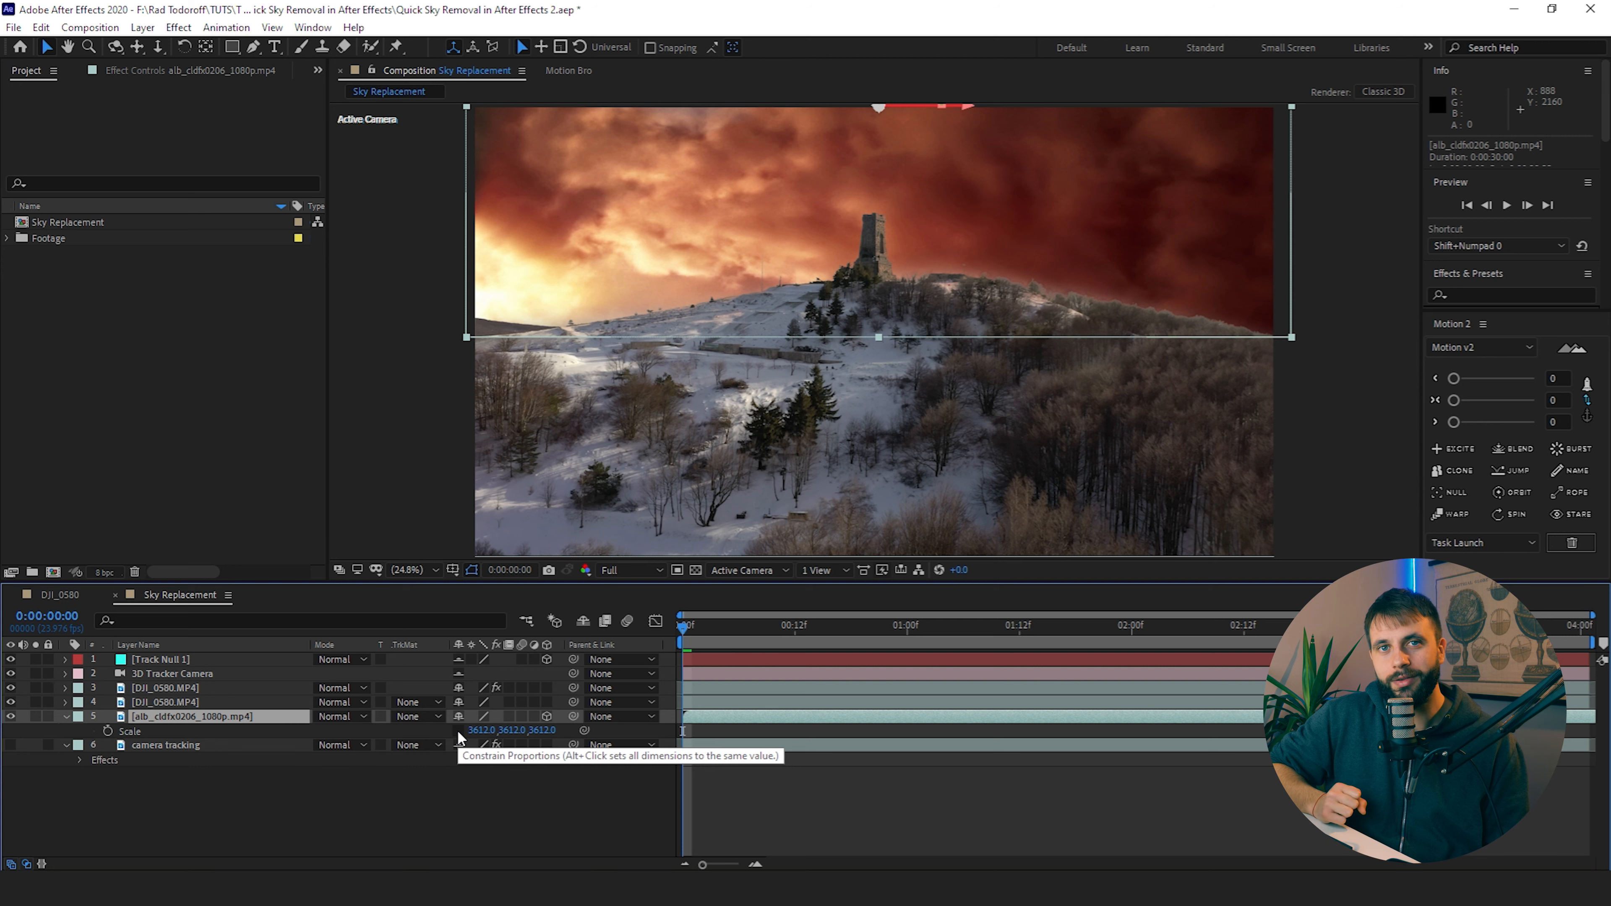
Begin scaling the cloudy sky clip up toward 3612% behind the hill
{"action": "left_click", "coordinate": [508, 729]}
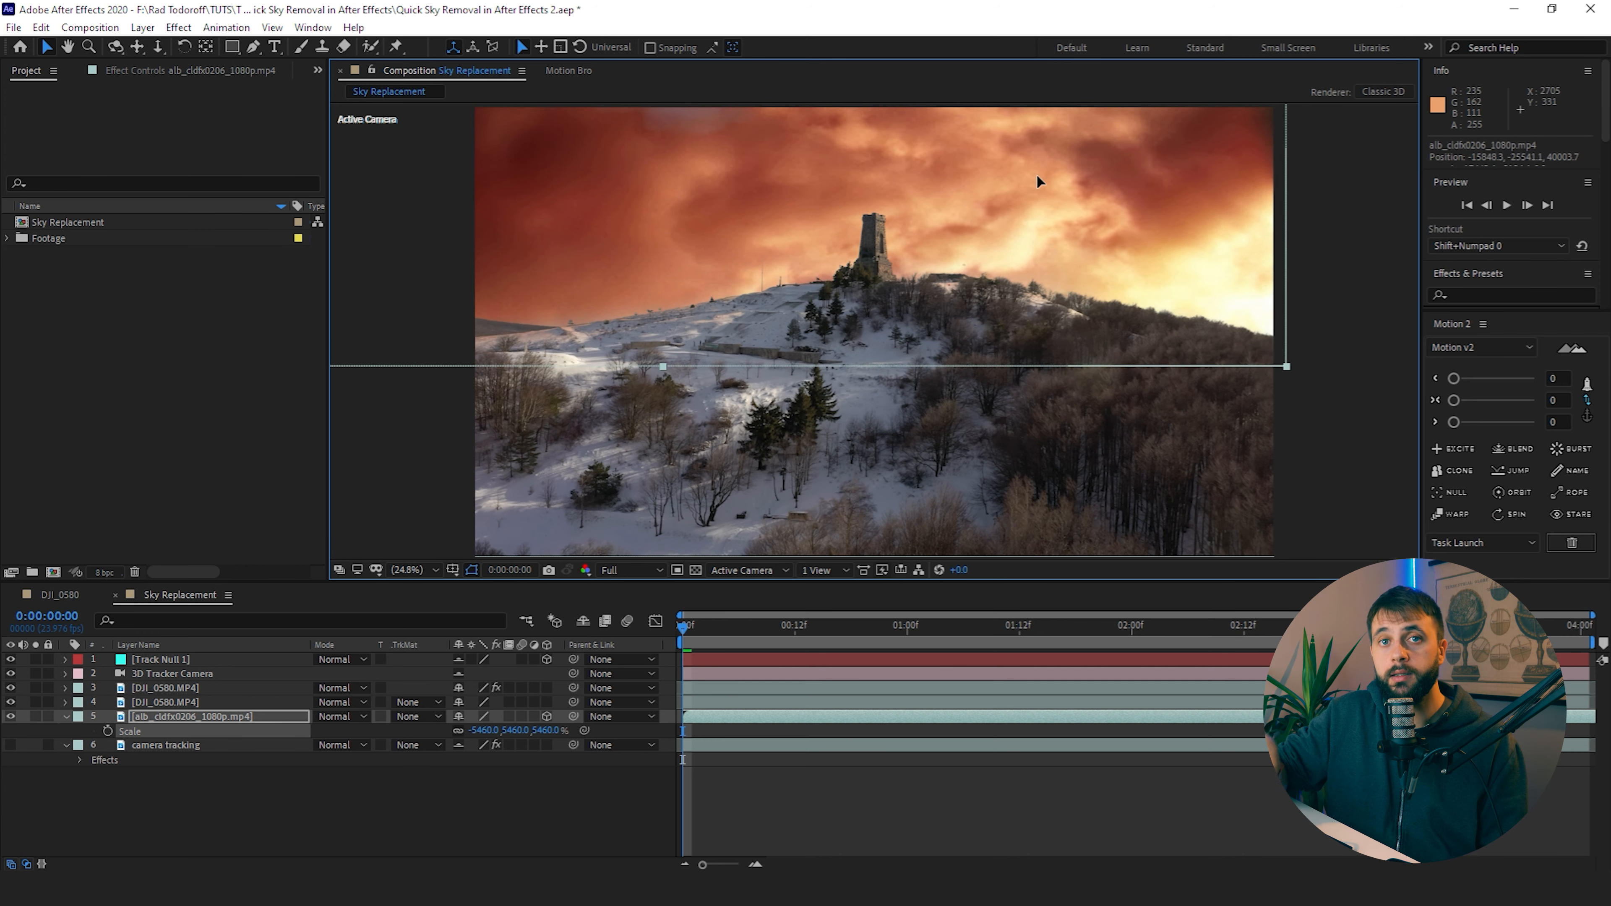
Raise the cloud layer's Scale to 5460% so the sky fills the frame
{"action": "left_click", "coordinate": [617, 569]}
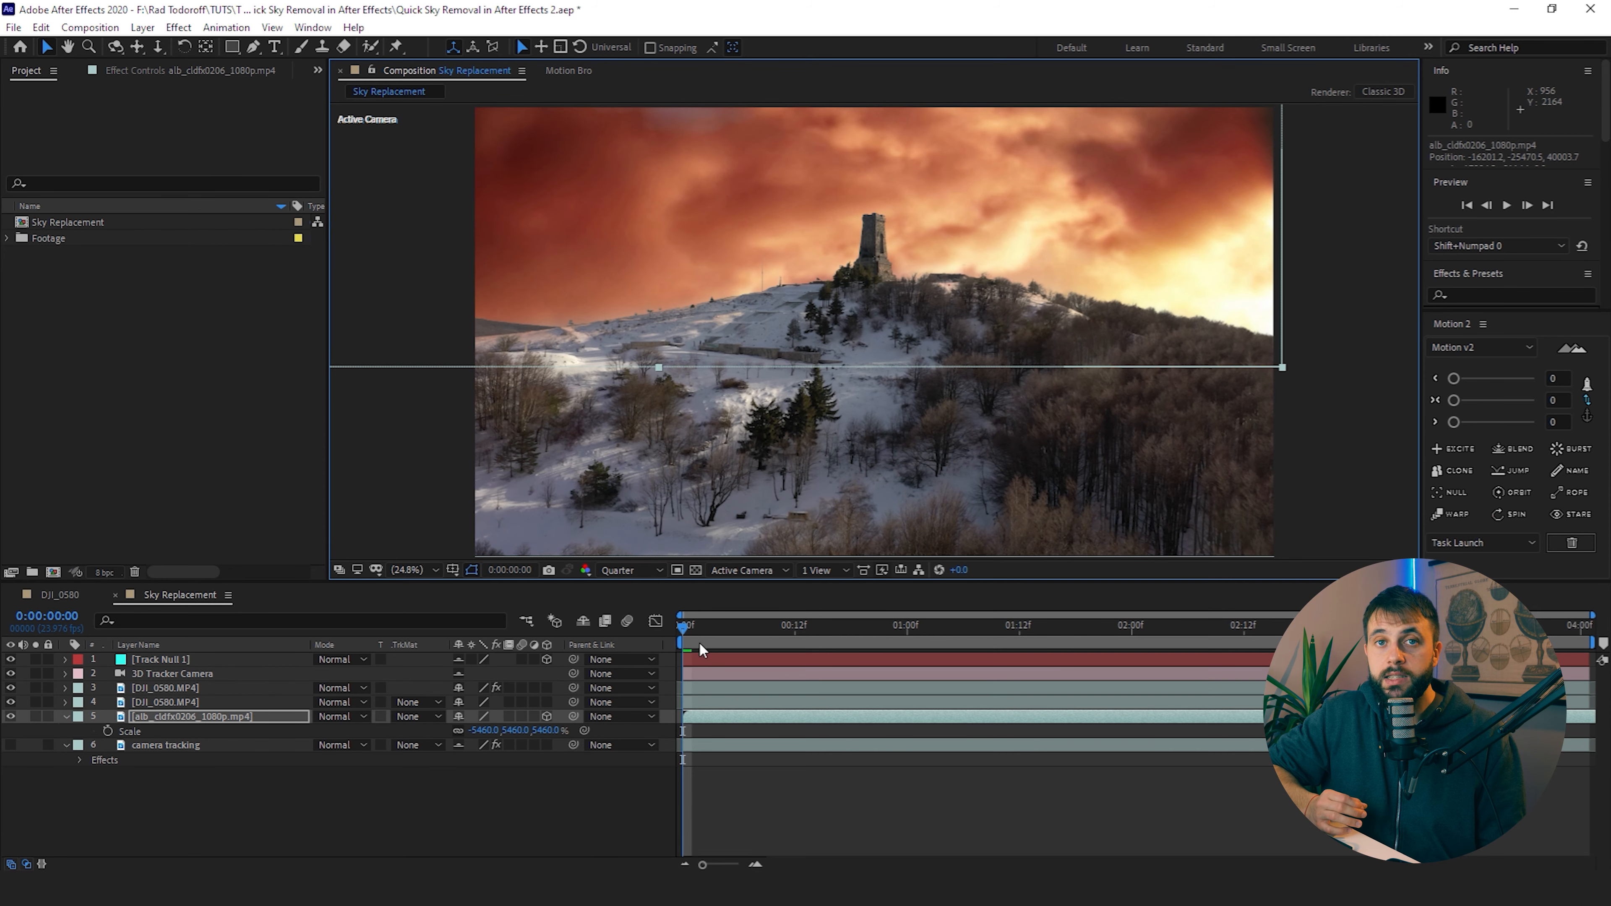
{"action": "mouse_move", "coordinate": [715, 653]}
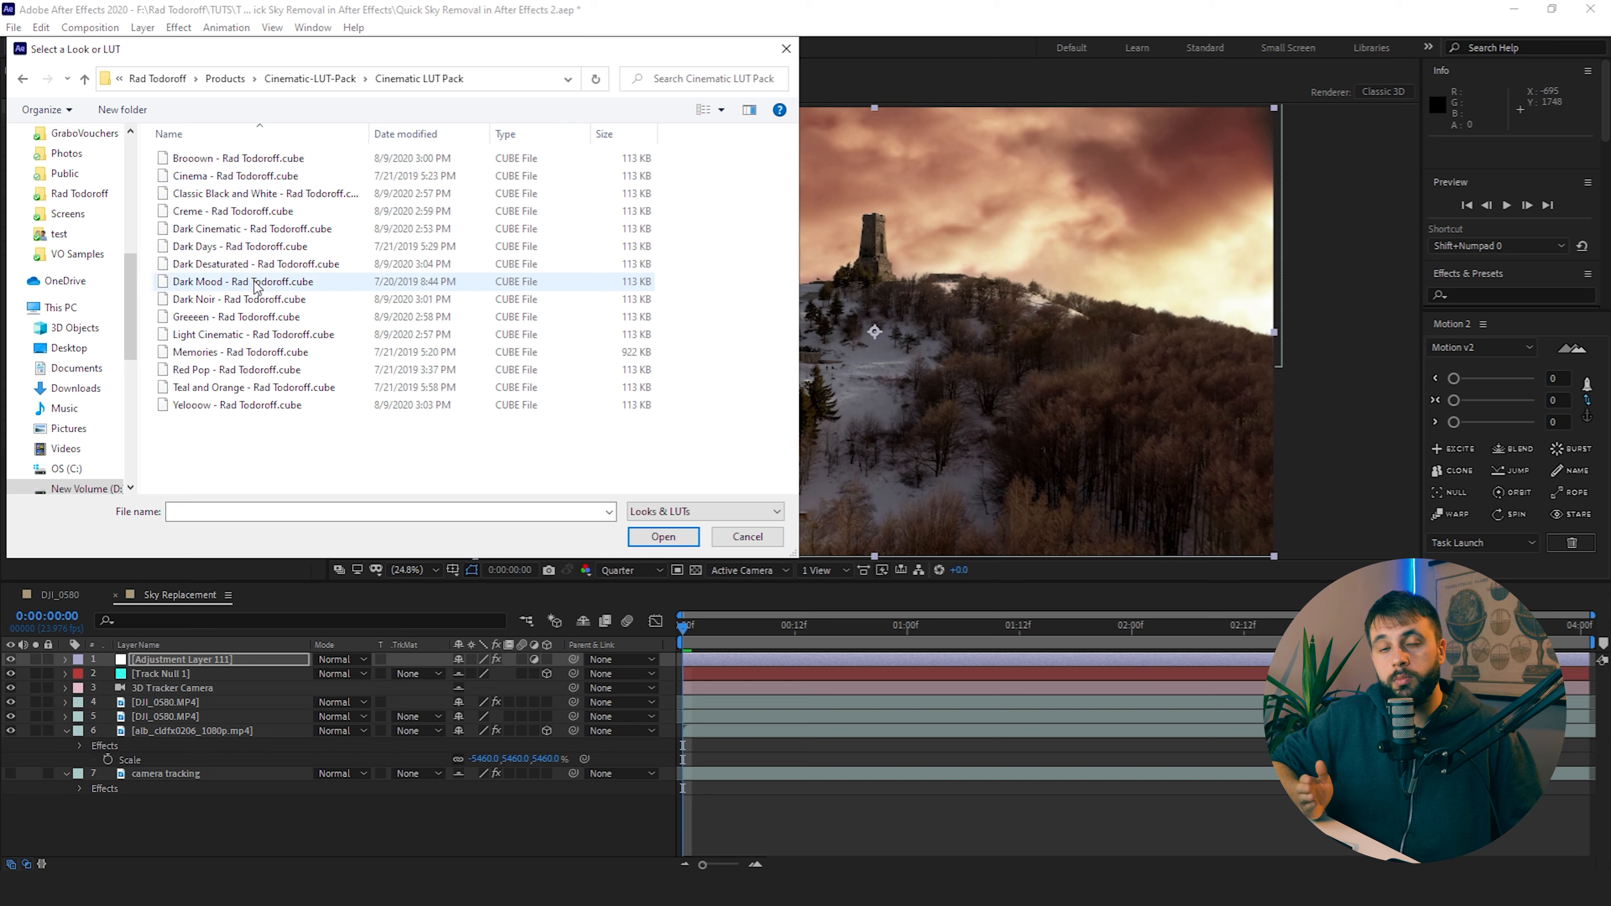
Load the Memories .cube LUT into Lumetri Color's Creative Look
{"action": "left_click", "coordinate": [663, 536]}
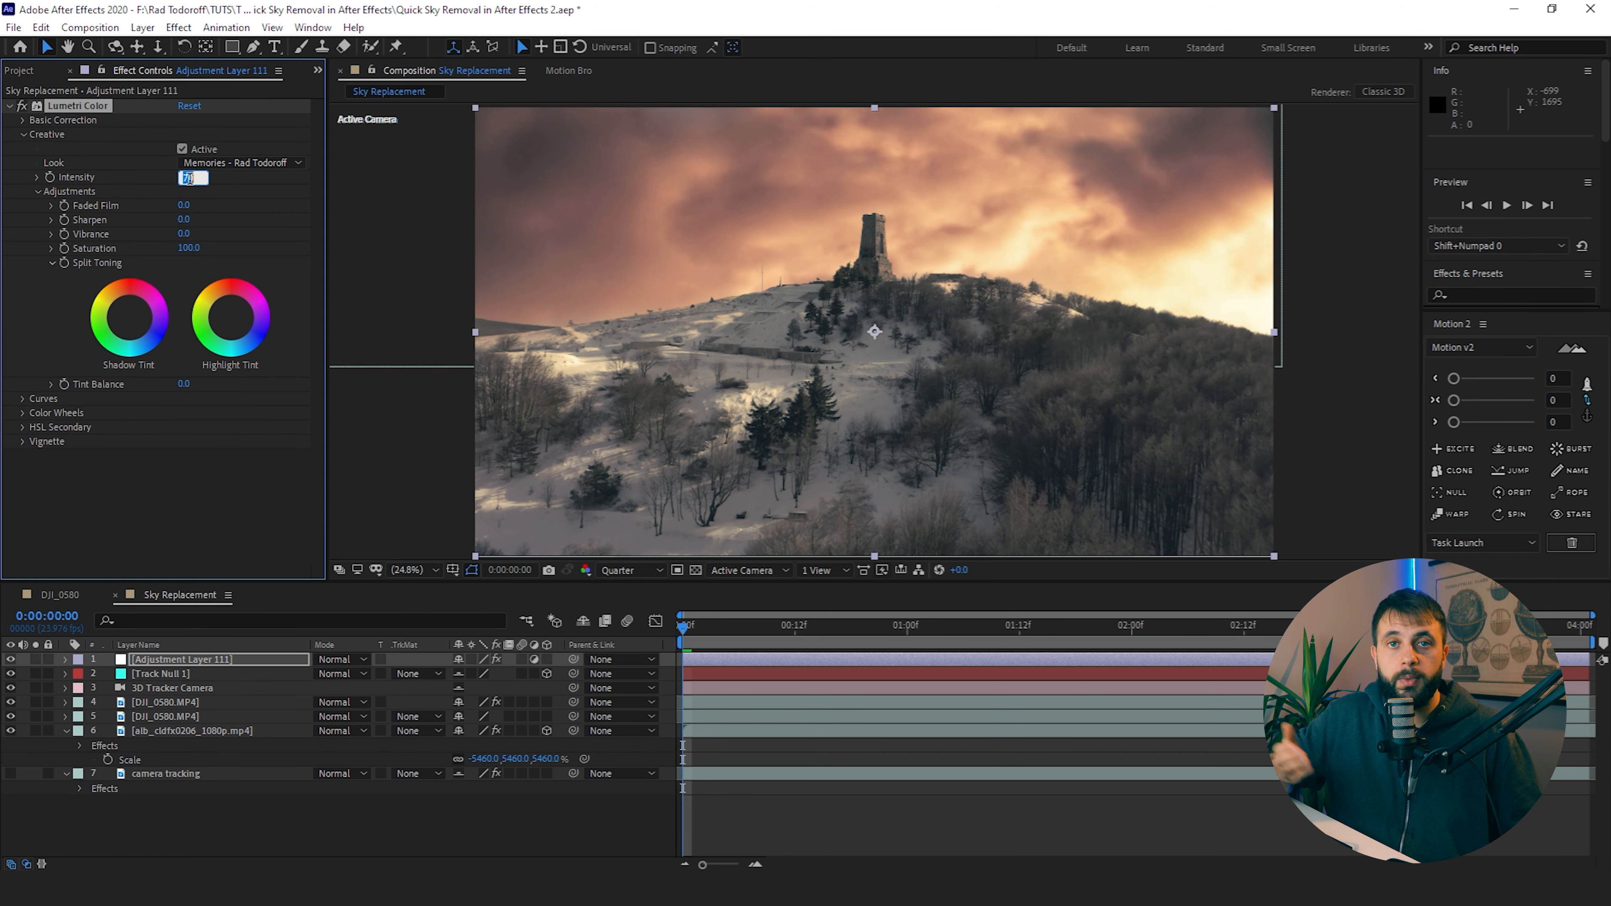